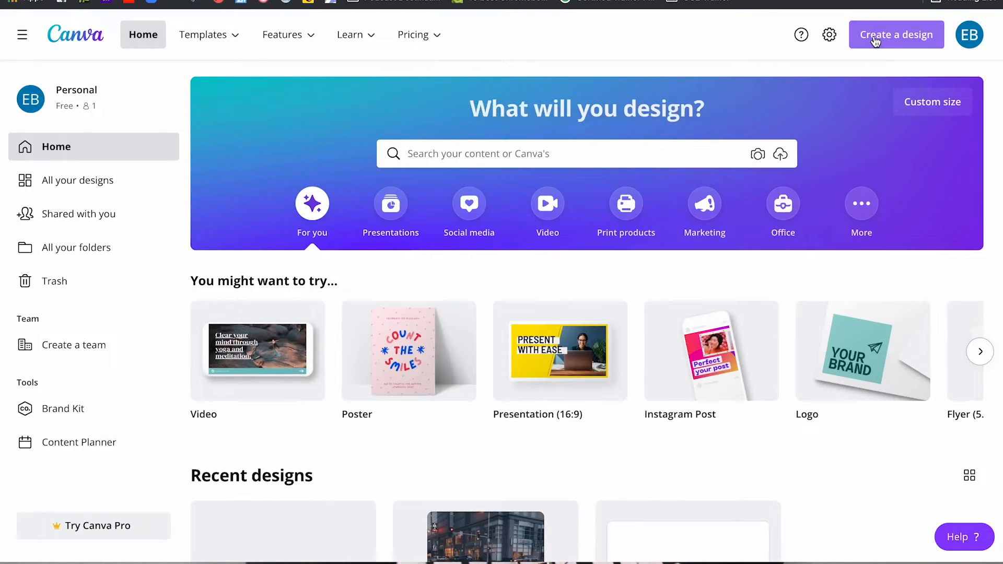
Create a new design, searching 'phone wal' to pick the Phone Wallpaper type.
{"action": "left_click", "coordinate": [896, 35]}
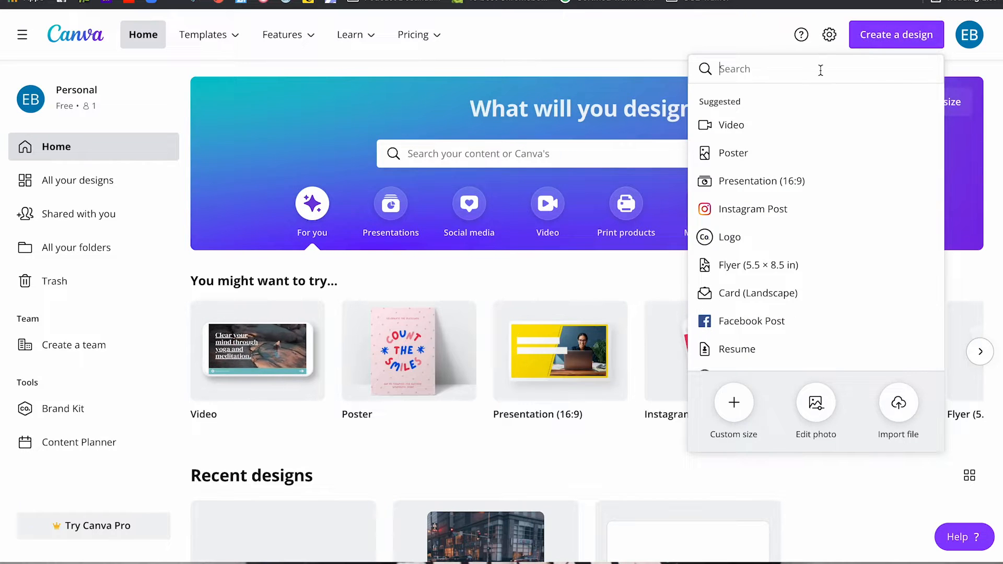
{"action": "type", "text": "phone wal"}
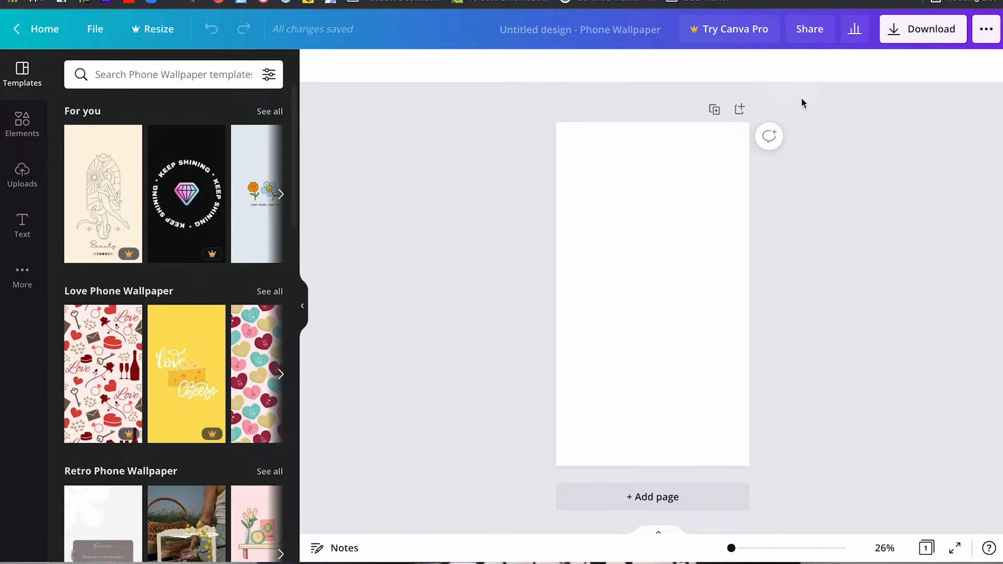
{"action": "mouse_move", "coordinate": [45, 130]}
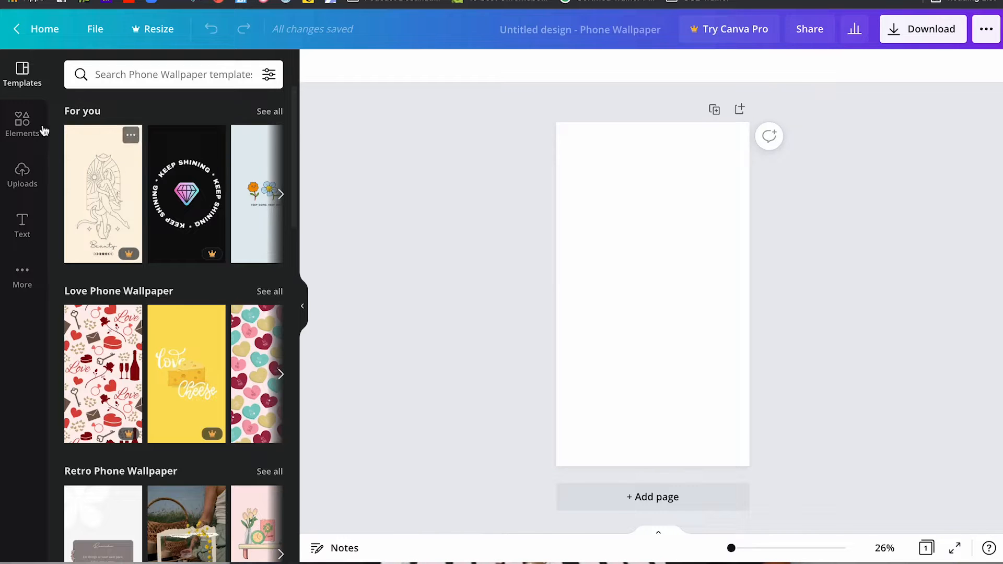
Search Elements for 'fores', filter to Photos, and add the treetop forest photo to the page.
{"action": "left_click", "coordinate": [21, 123]}
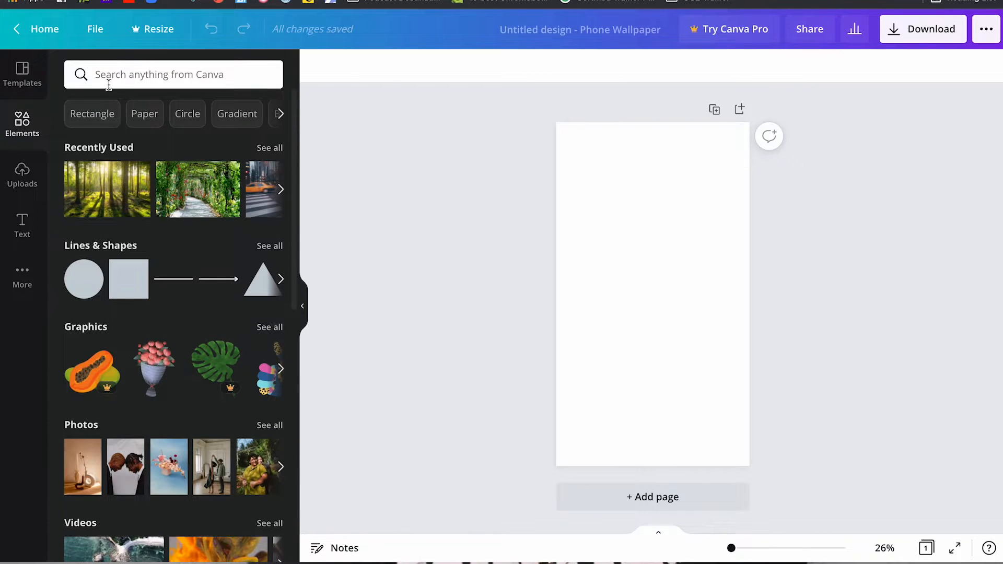
{"action": "type", "text": "forest"}
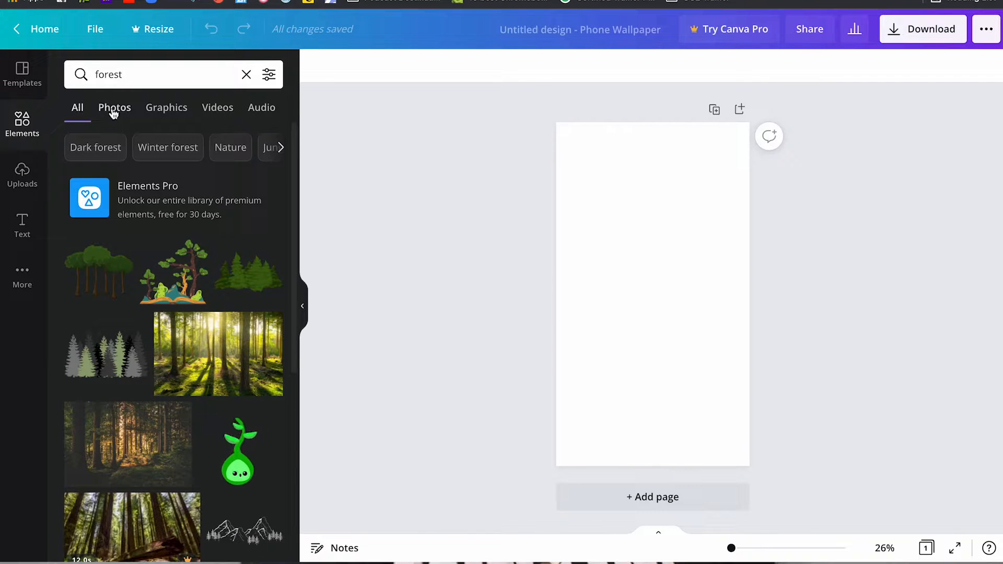
{"action": "left_click", "coordinate": [114, 107]}
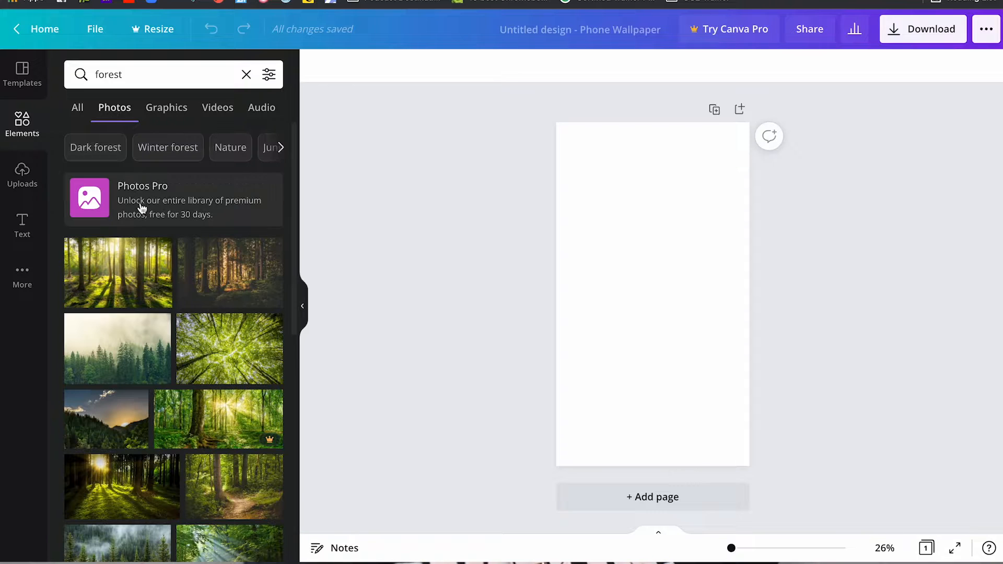
{"action": "left_click", "coordinate": [232, 363]}
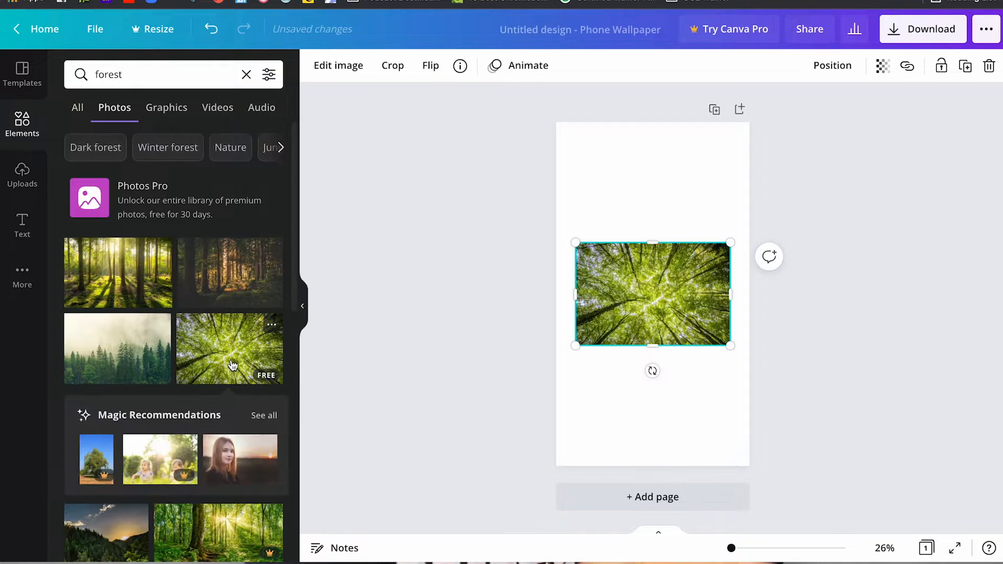